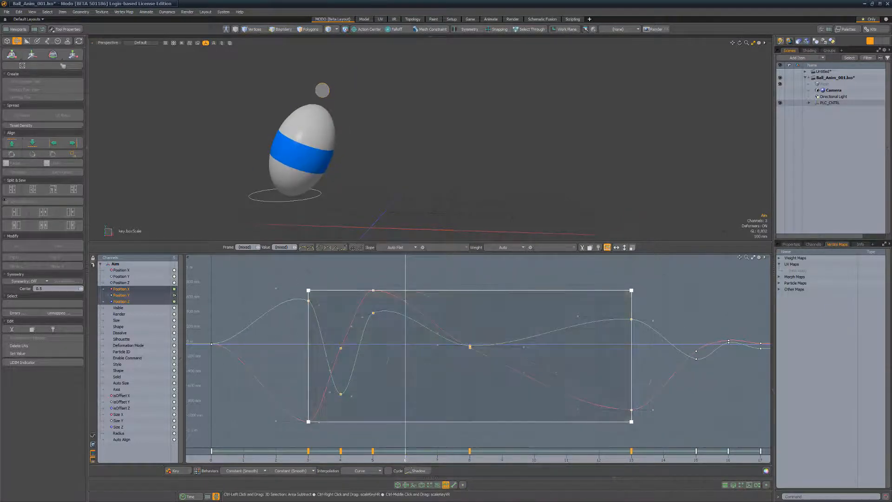
Scale and shift the boxed keys so the ball's position curves flatten into a longer, tilted stretch
key("shift")
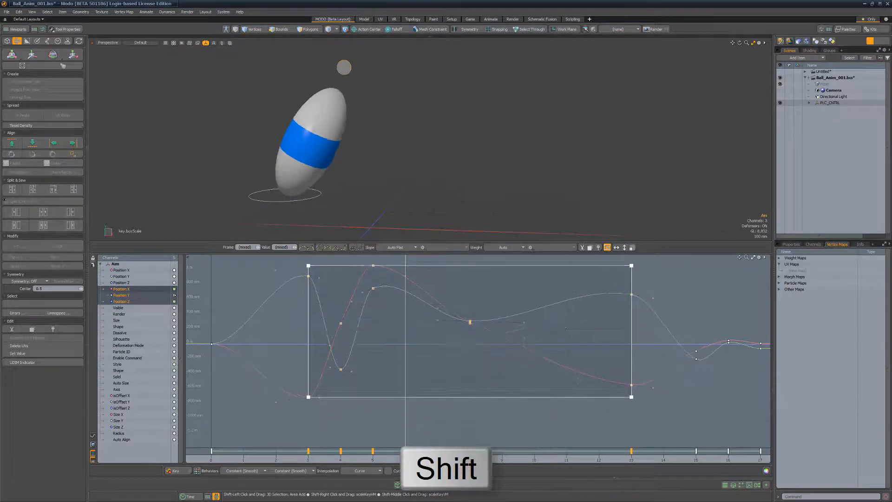